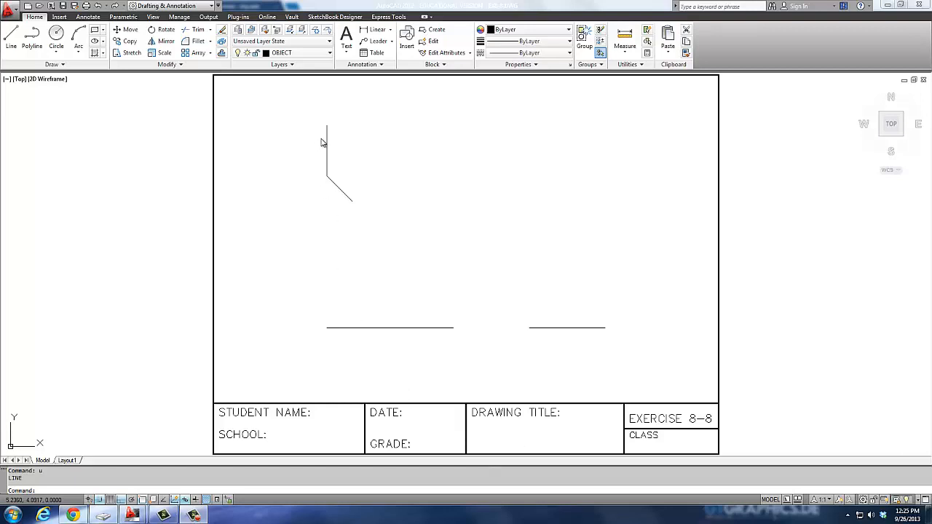
- Draw a 2.5-long line from the top view's vertical edge to close its outline
click(79, 38)
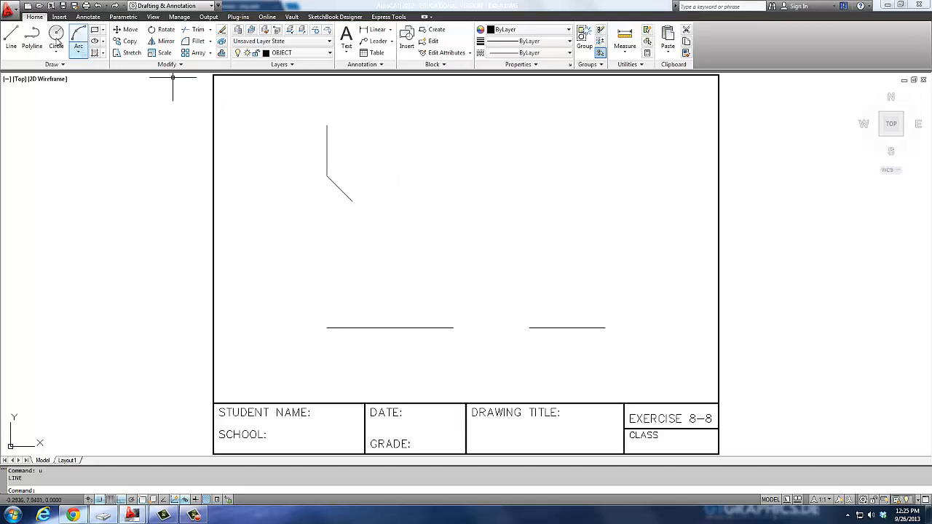
click(12, 36)
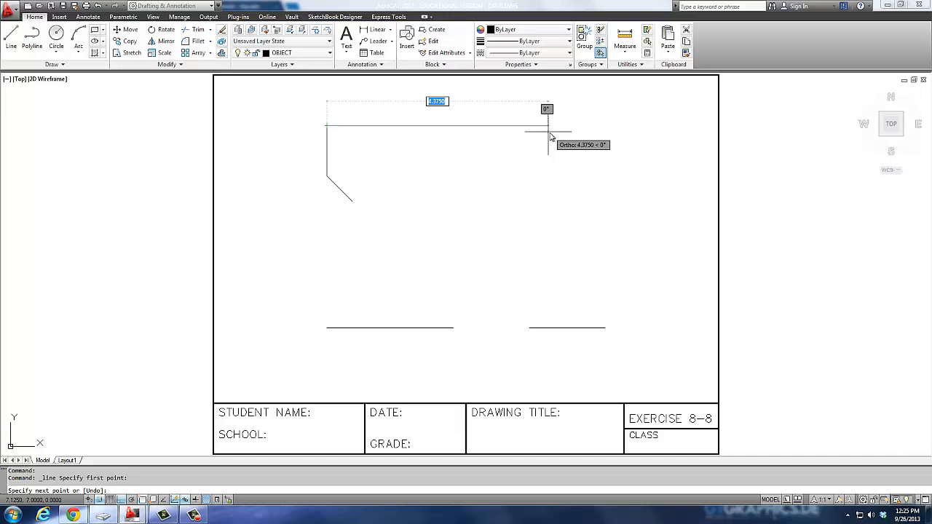
text(2.5)
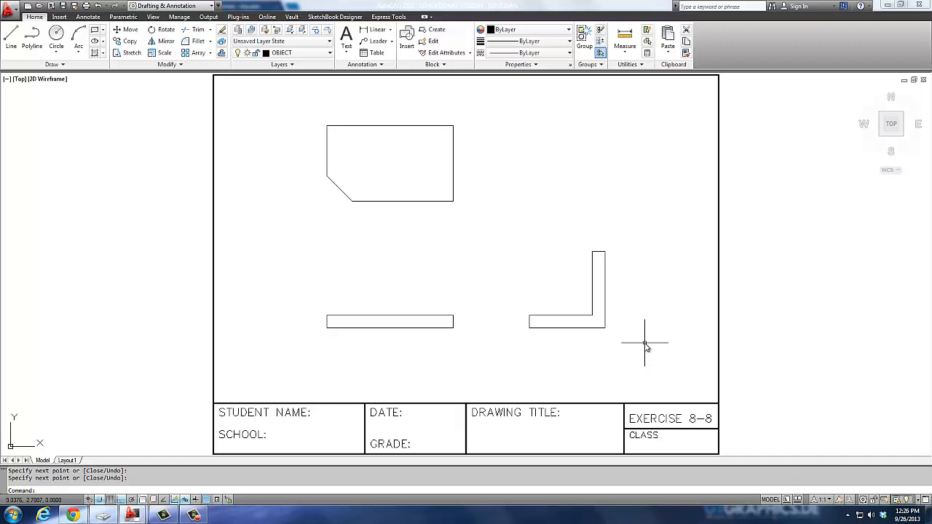
mouse_move(590, 350)
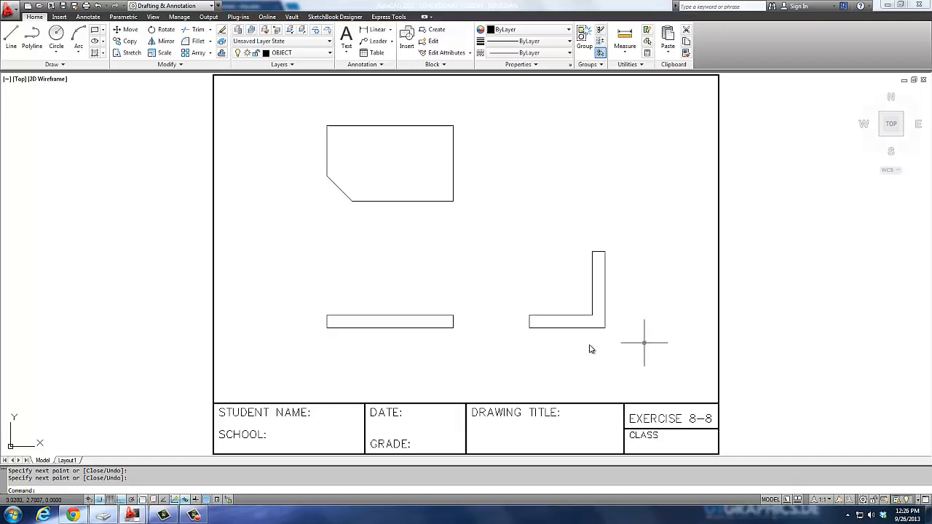
mouse_move(568, 272)
text(c)
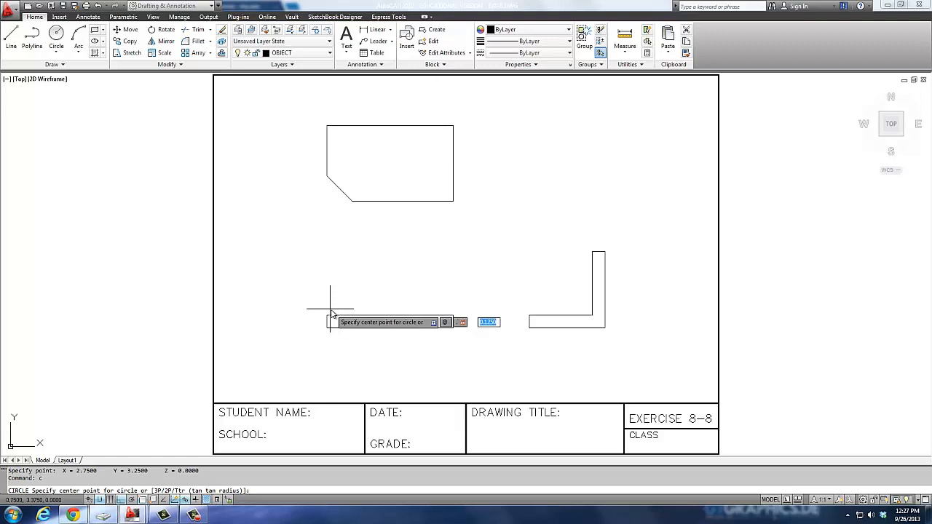
- Place a radius .75 circle above the base corner with a concentric .25 hole circle
text(75,.5)
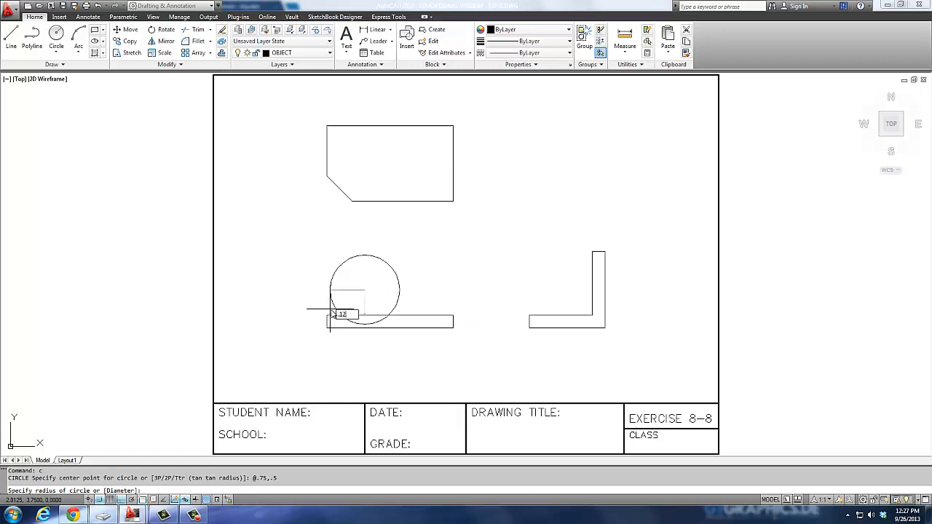
text(.125)
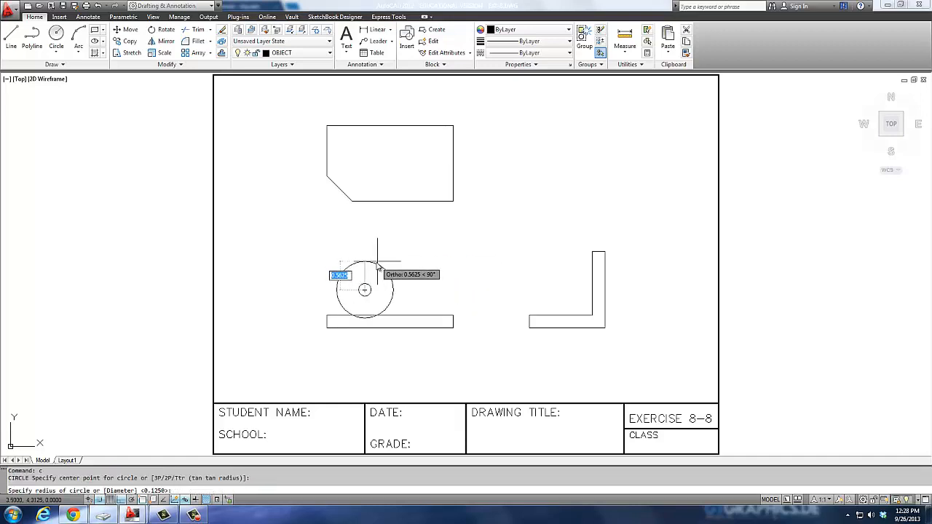
text(25)
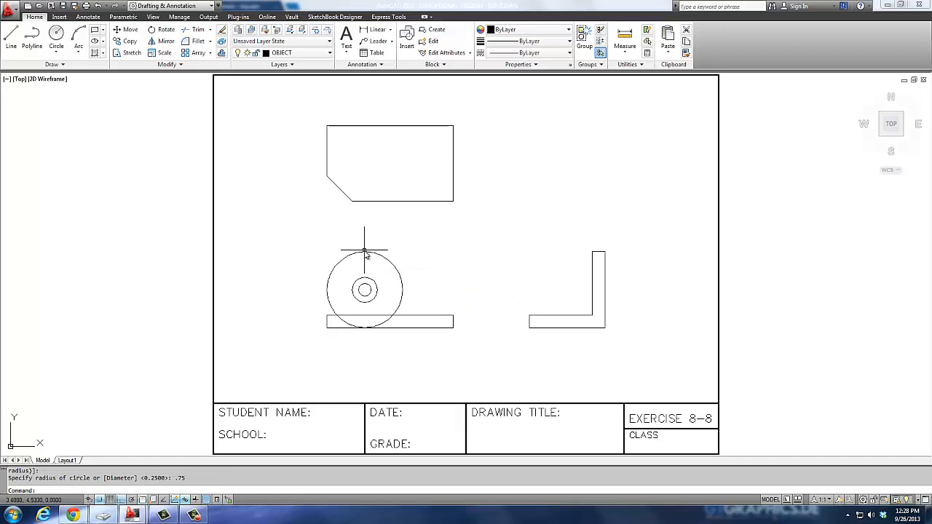
mouse_move(364, 250)
text(l)
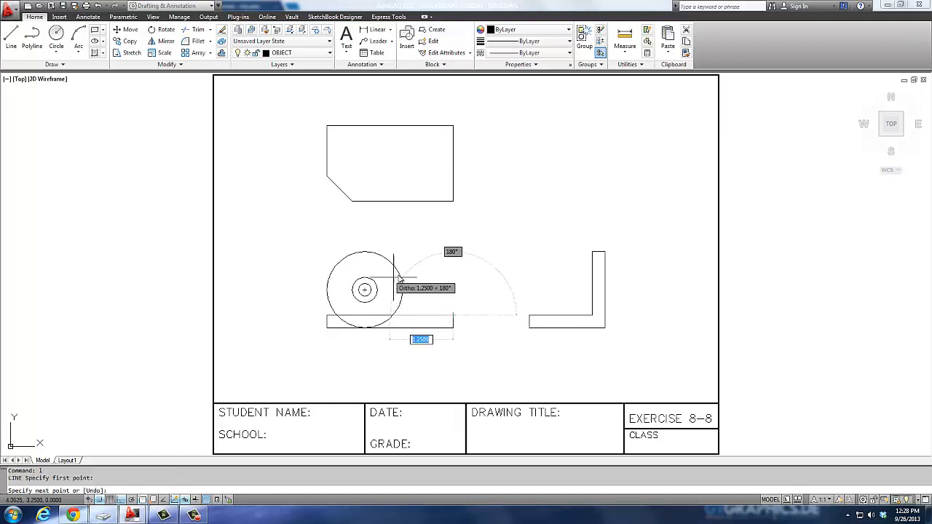
mouse_move(390, 284)
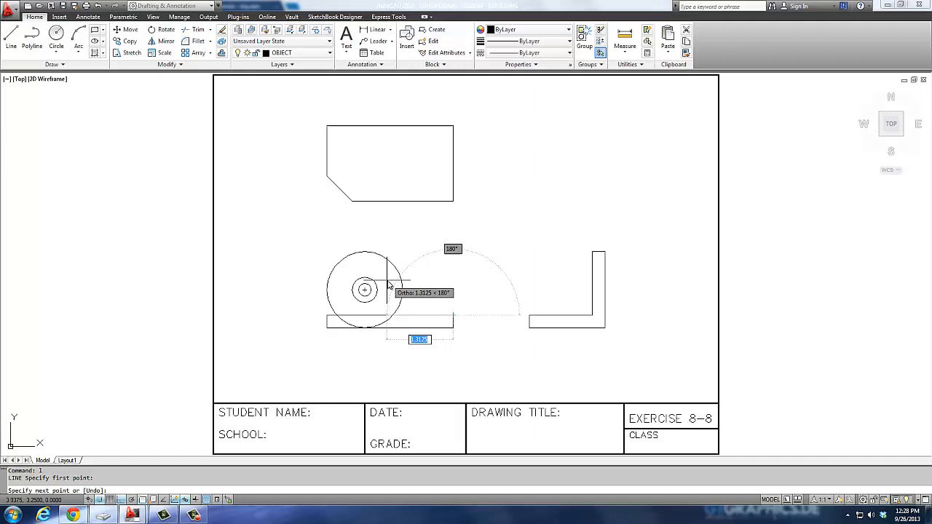
- Draw the tangent slope and a line from the base's left end to the circle's left side
right_click(396, 262)
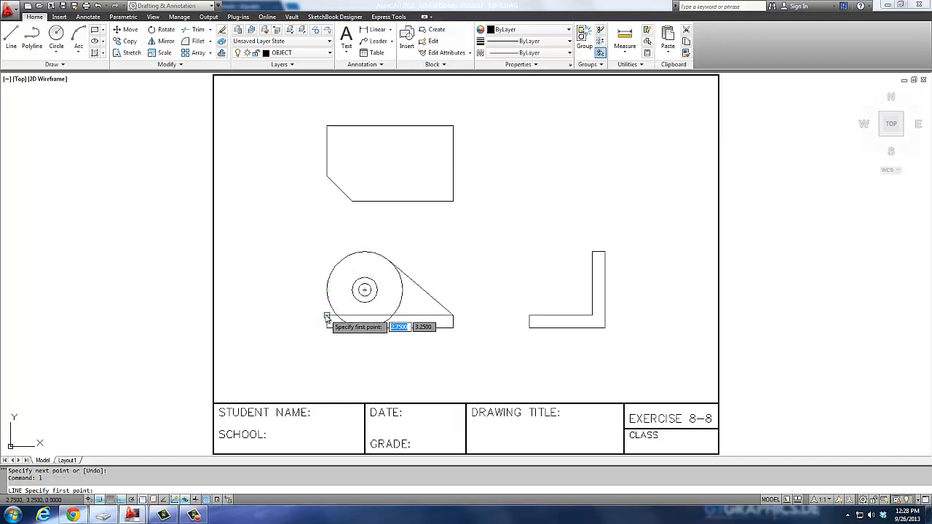
click(327, 317)
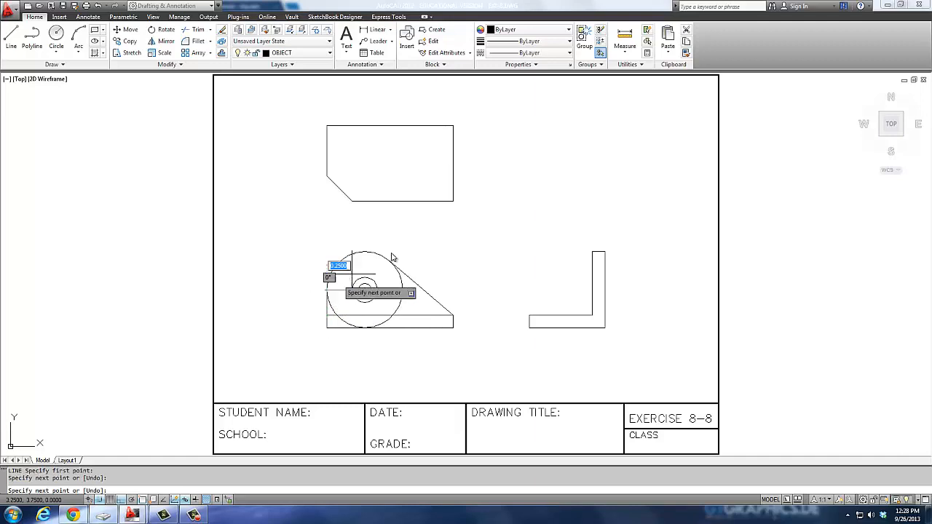
click(388, 273)
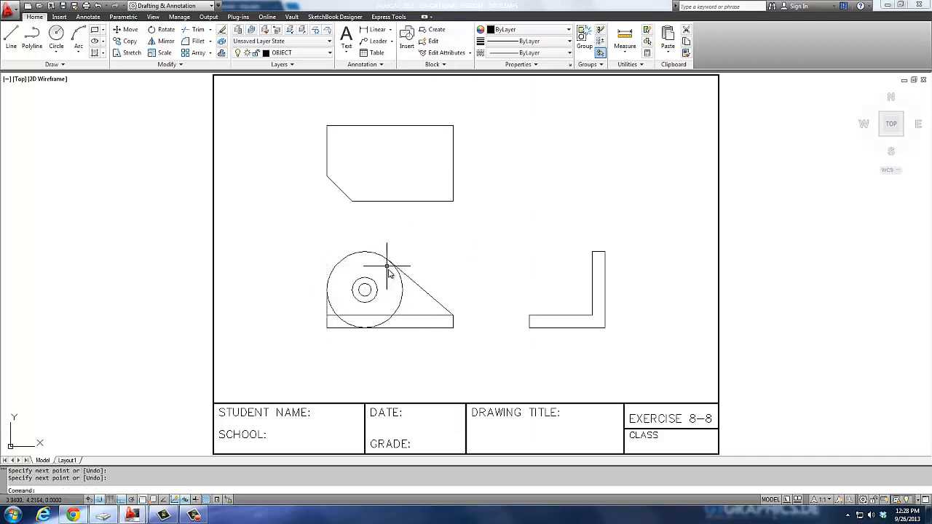
mouse_move(393, 273)
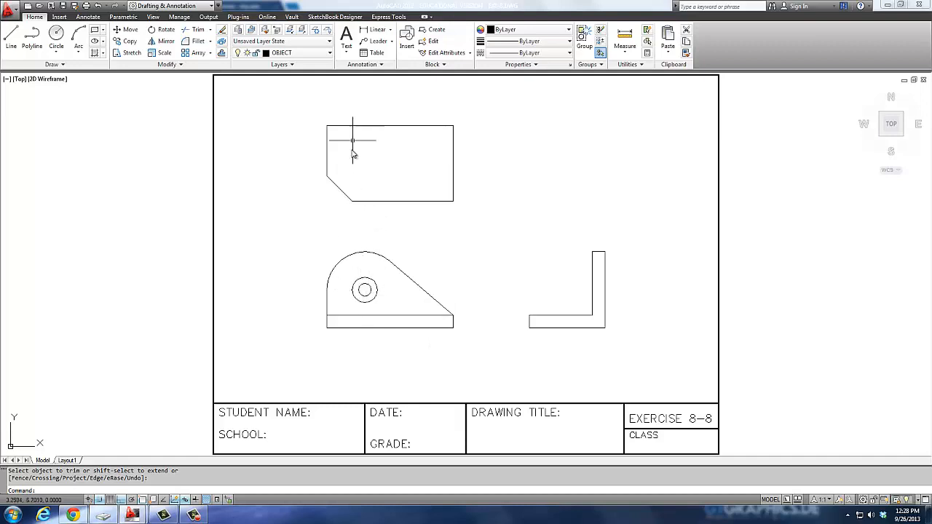
mouse_move(527, 289)
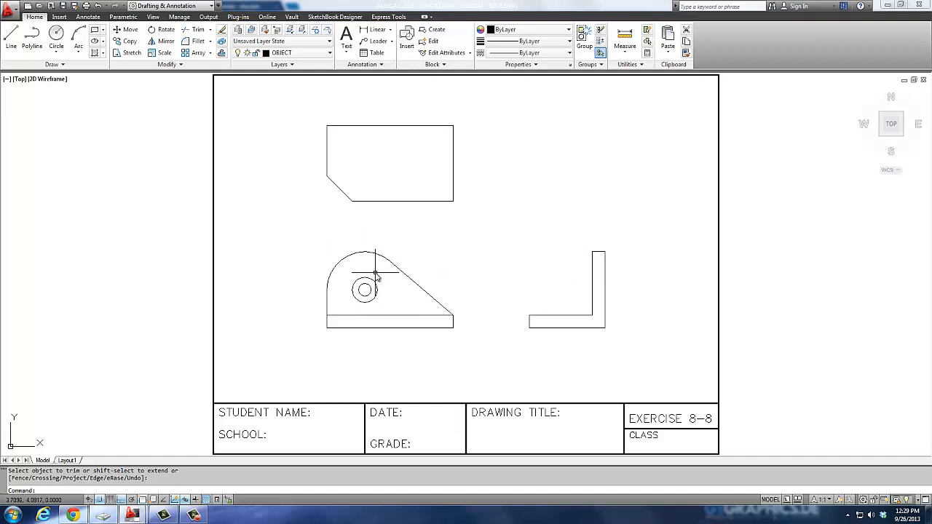
mouse_move(364, 290)
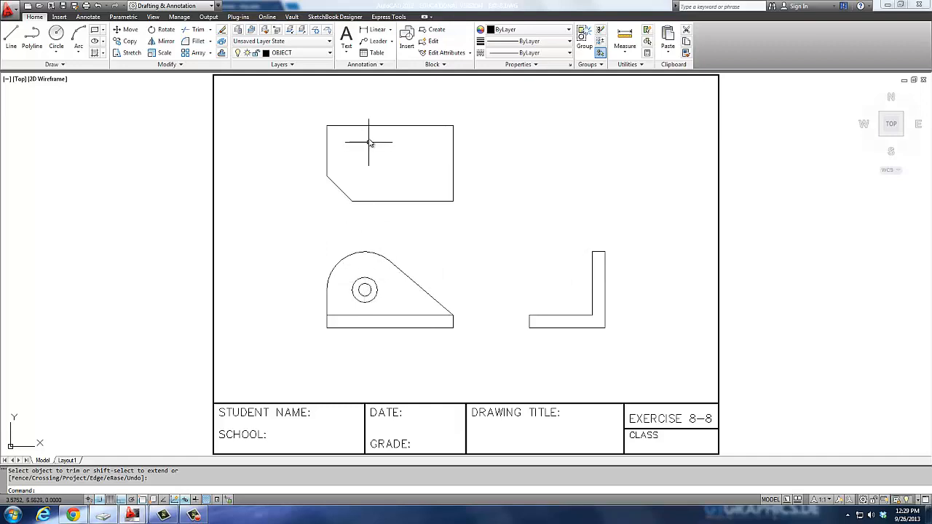
mouse_move(358, 160)
text(.25)
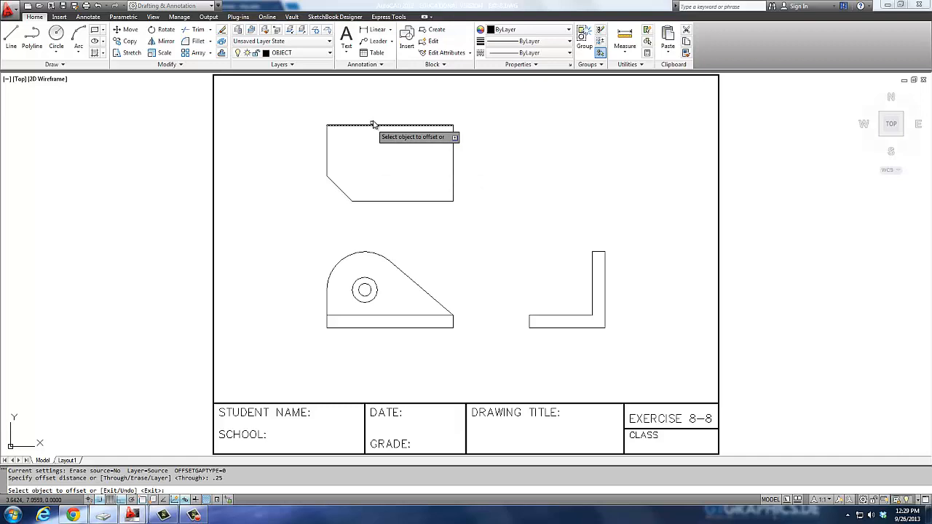
- Offset the top view's top edge, run a projection line to the side view and offset it
click(373, 124)
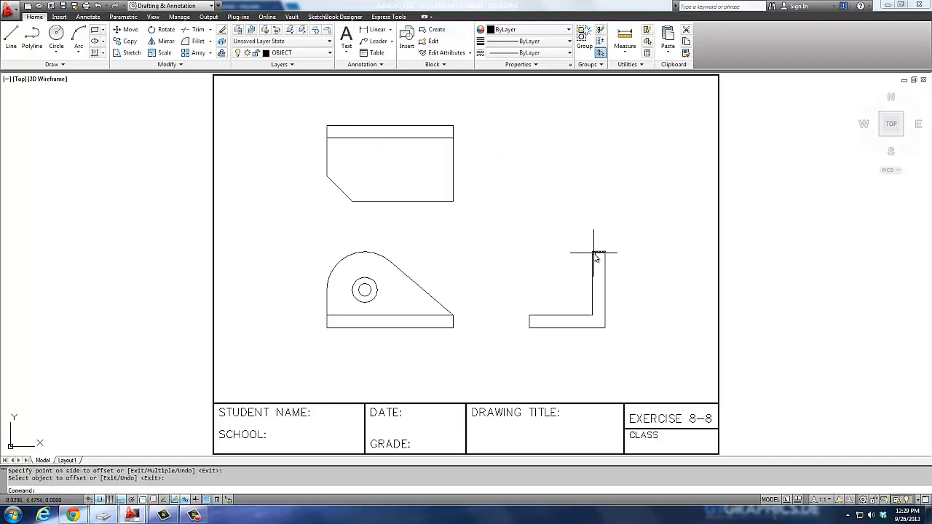
mouse_move(583, 259)
text(l)
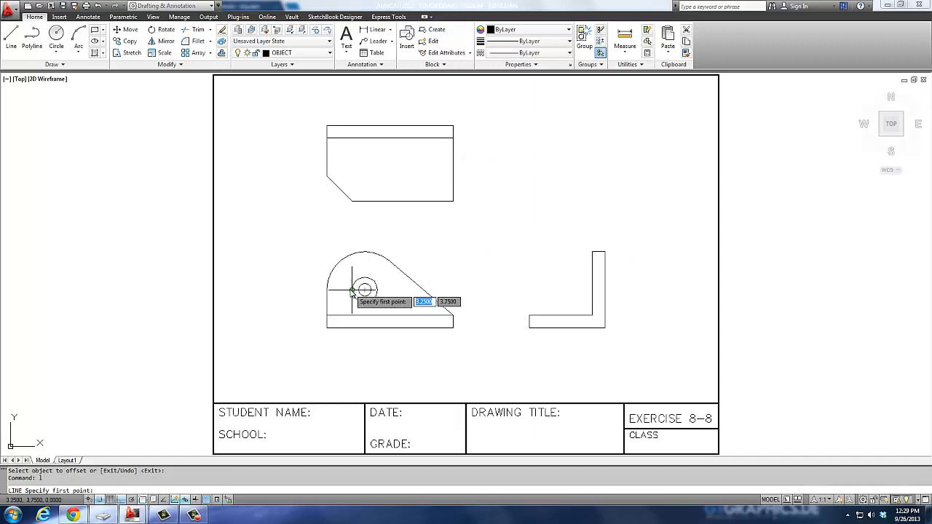
click(364, 290)
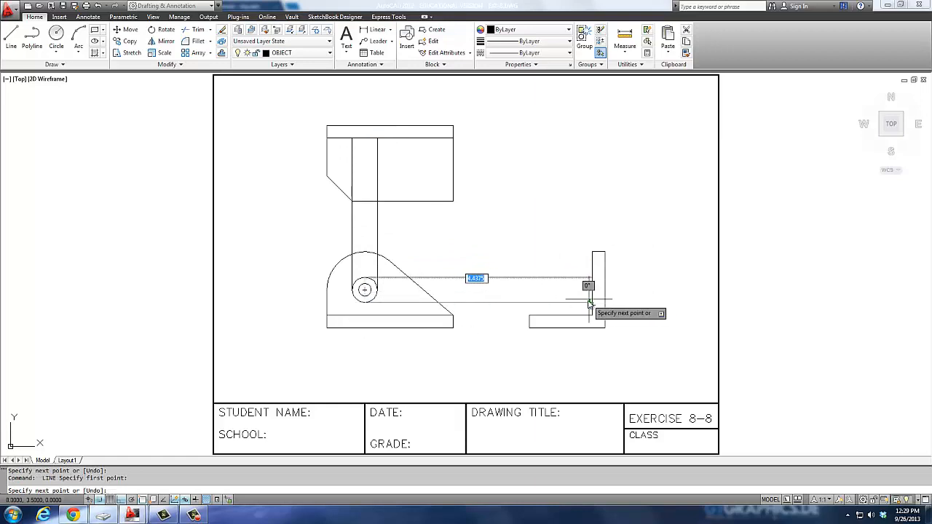
click(560, 323)
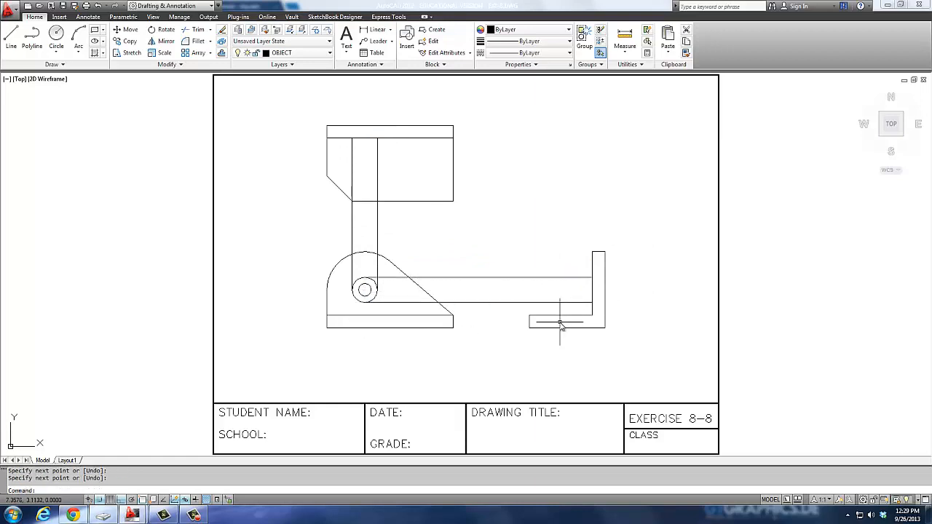
text(O)
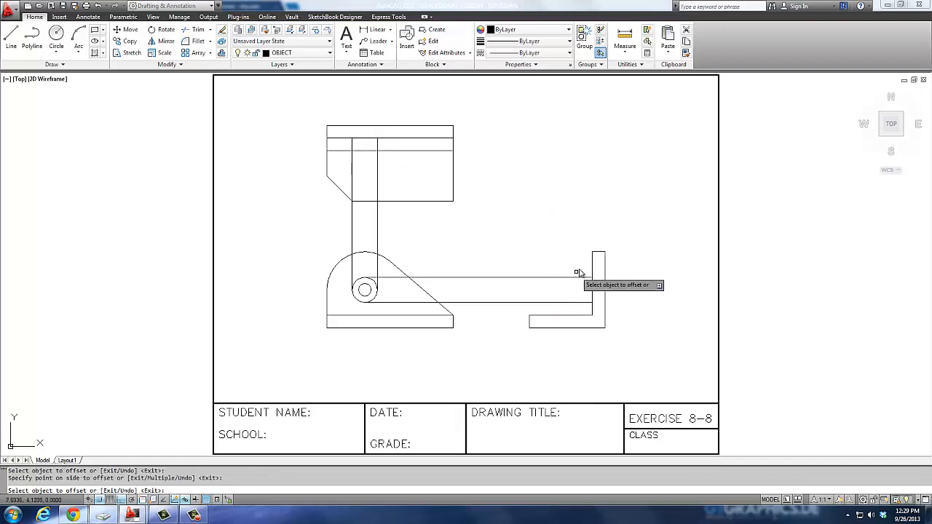
click(558, 282)
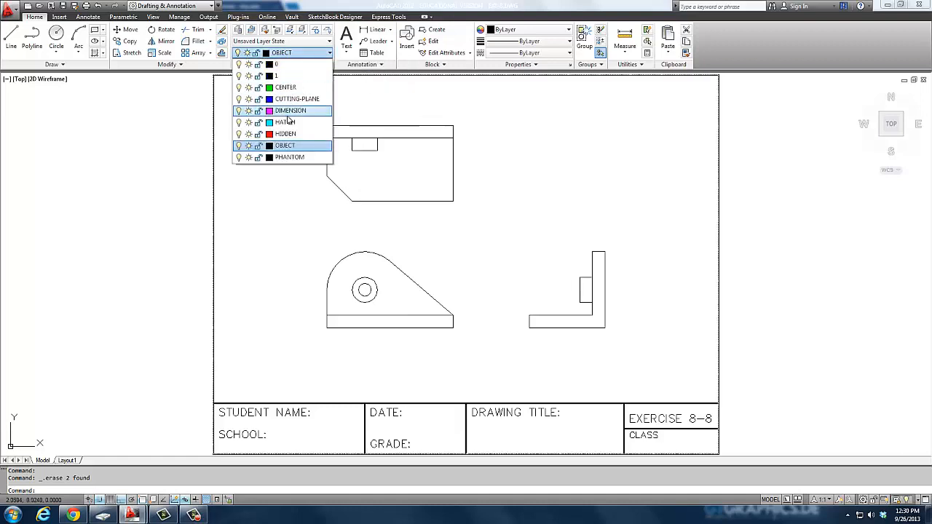
- On layer HIDDEN, trim the hole's hidden lines to the top view and start one toward the side view
click(286, 134)
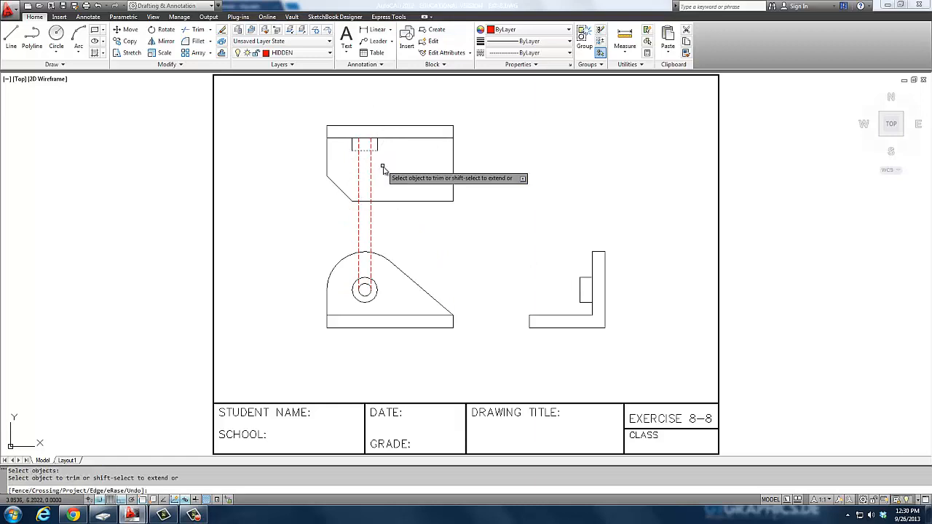
click(371, 262)
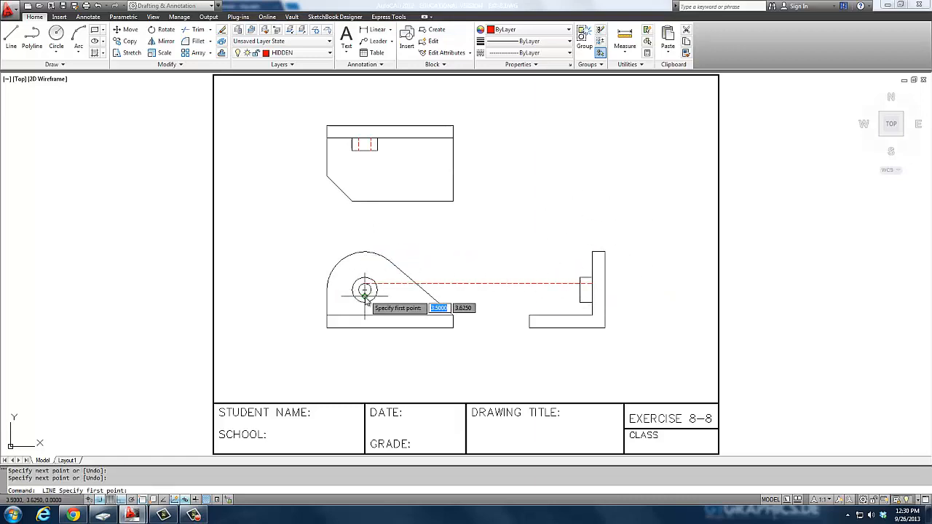
click(583, 302)
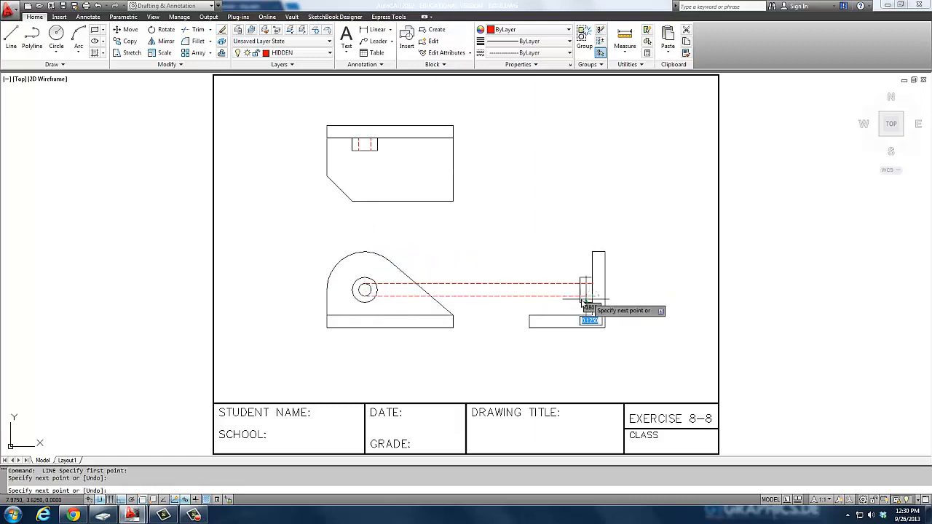
click(561, 304)
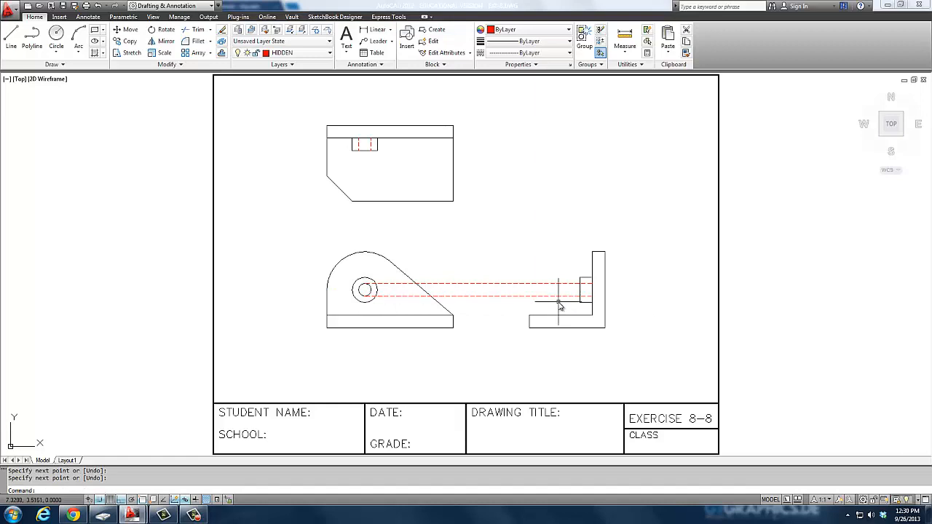
mouse_move(530, 294)
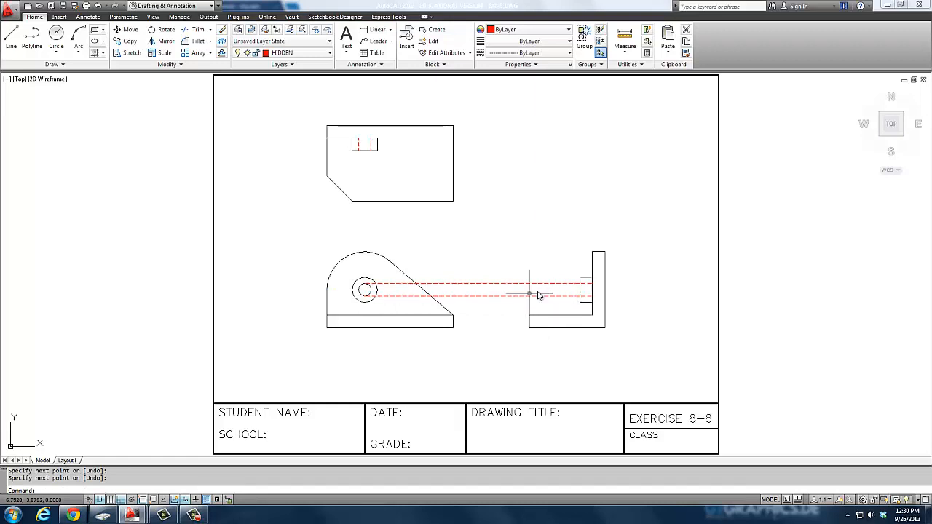
- Delete the extra hidden line and redraw the hole's hidden projection to the side view
click(528, 294)
text(l)
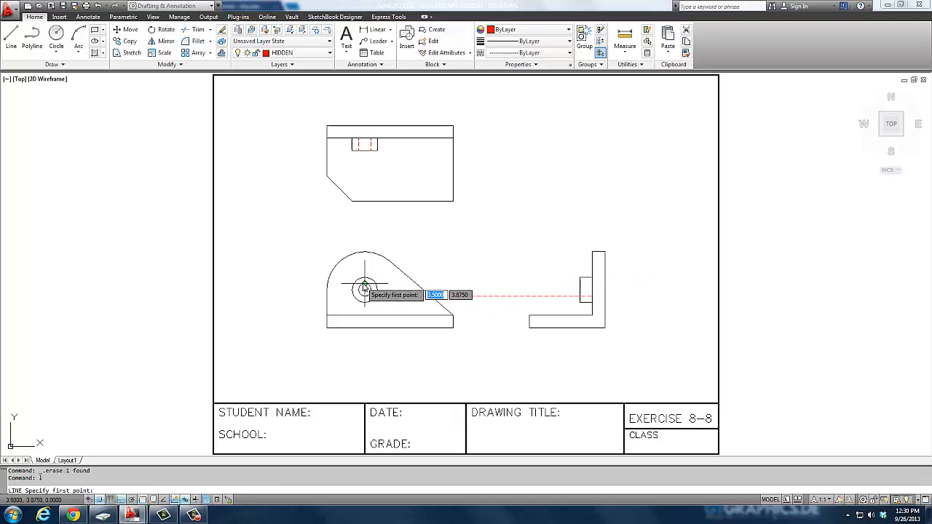
click(364, 290)
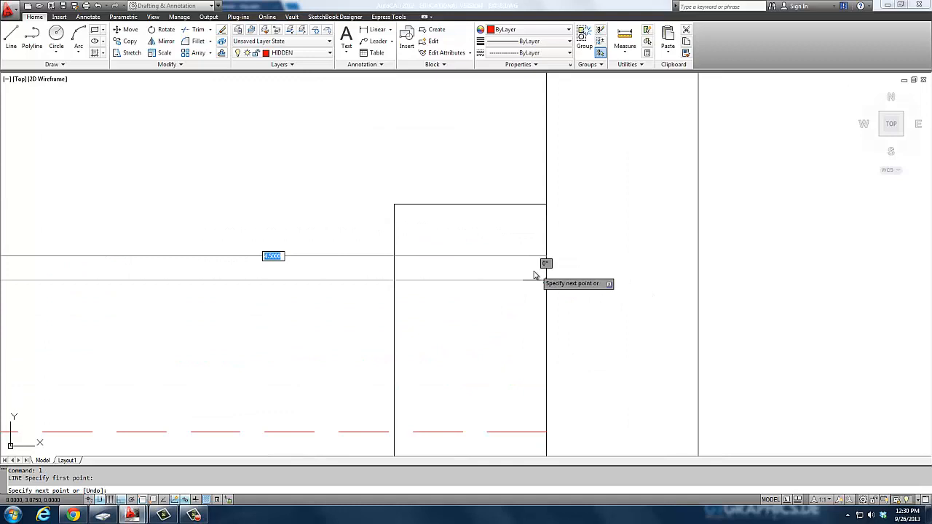
right_click(506, 262)
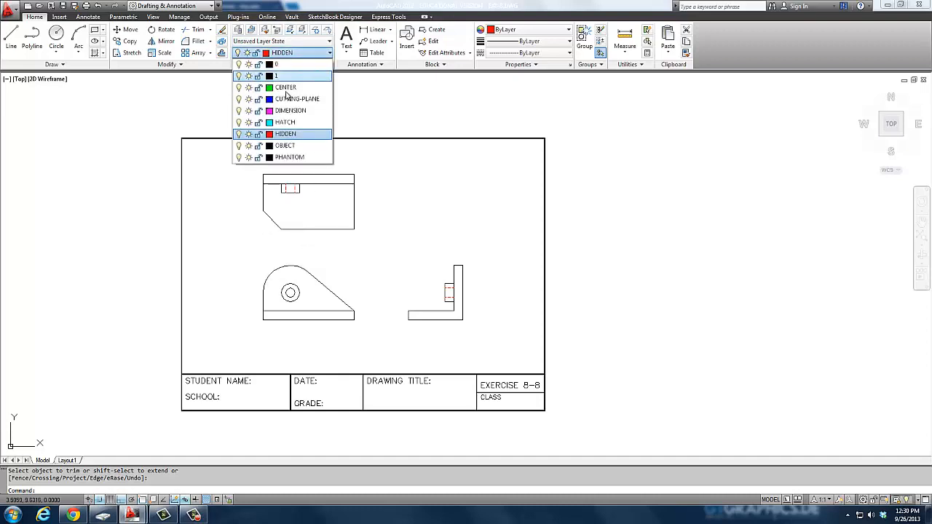
- On layer OBJECT, lay out the 45° miter projection lines and erase them again
click(286, 145)
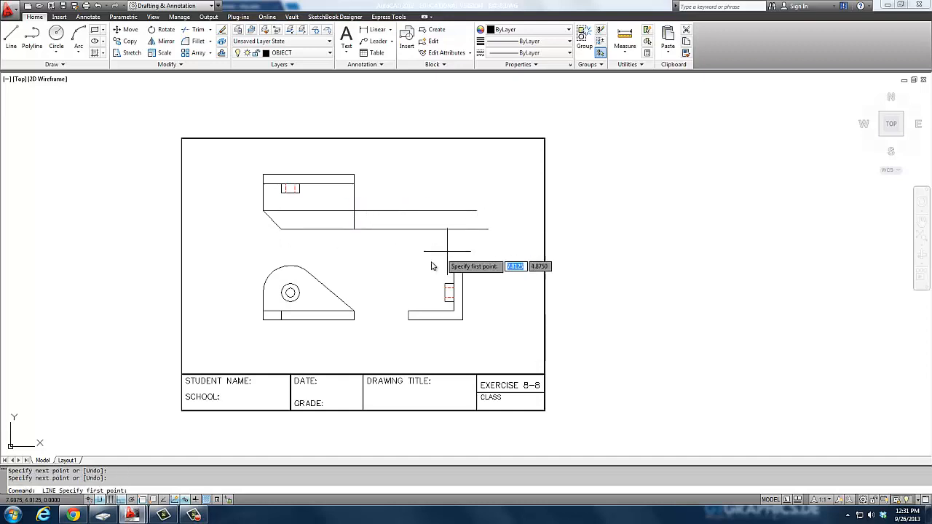
mouse_move(457, 261)
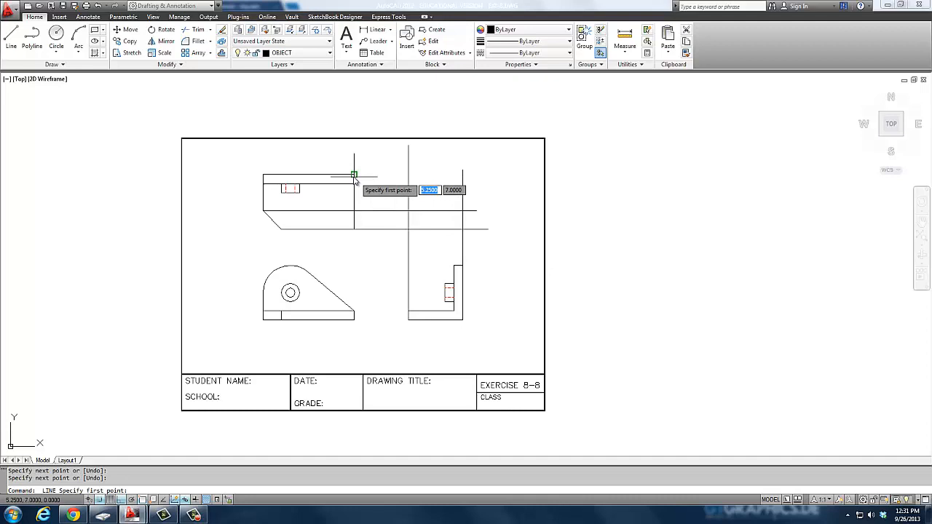
mouse_move(406, 231)
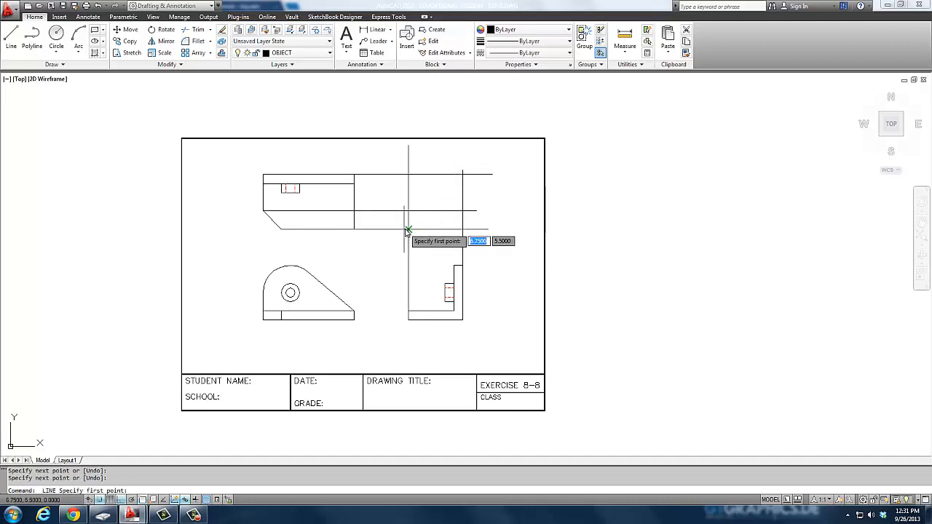
click(407, 232)
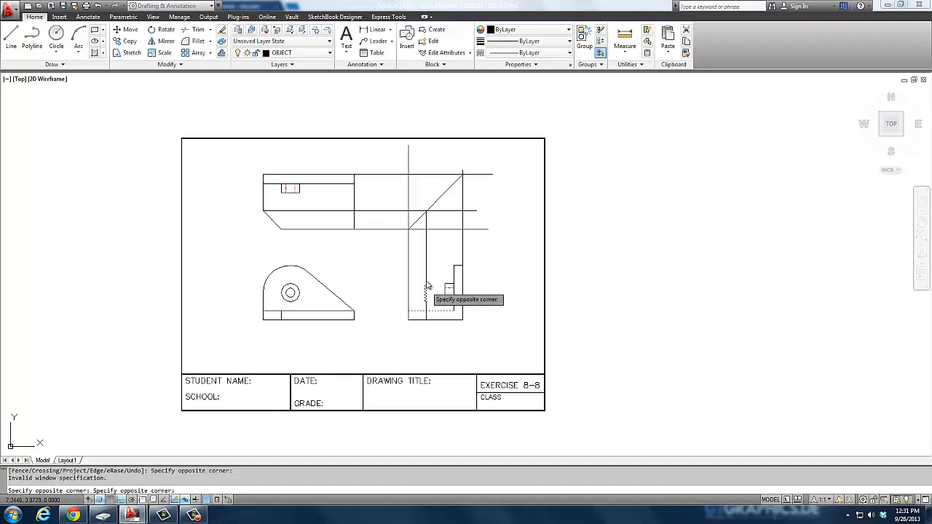
click(466, 221)
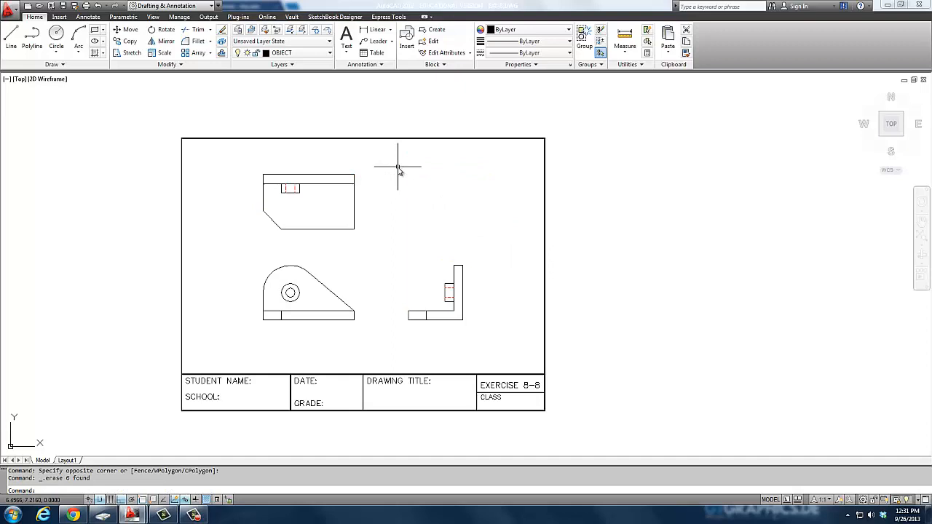
mouse_move(425, 319)
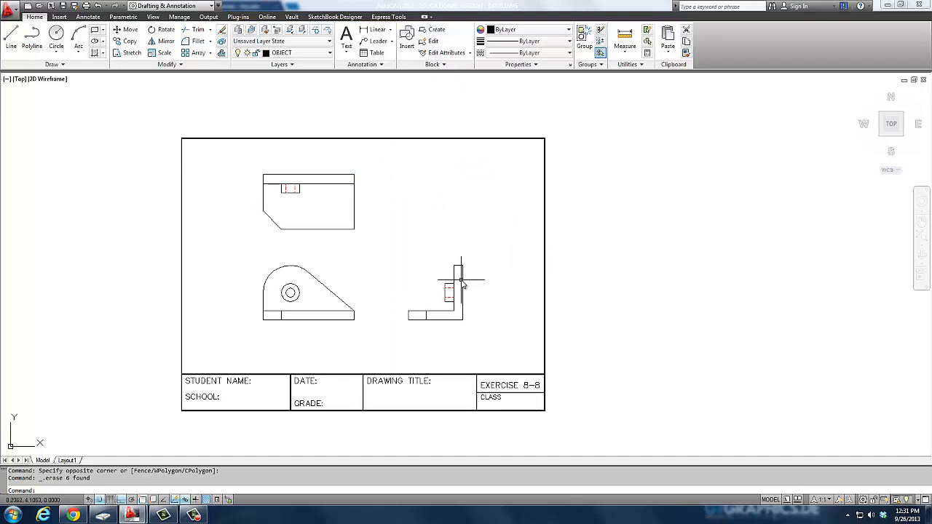
mouse_move(461, 284)
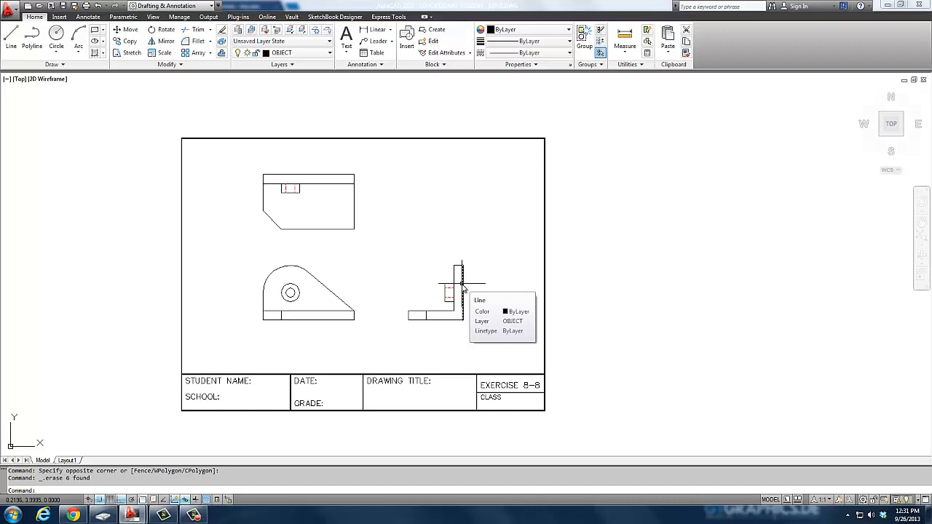
mouse_move(474, 270)
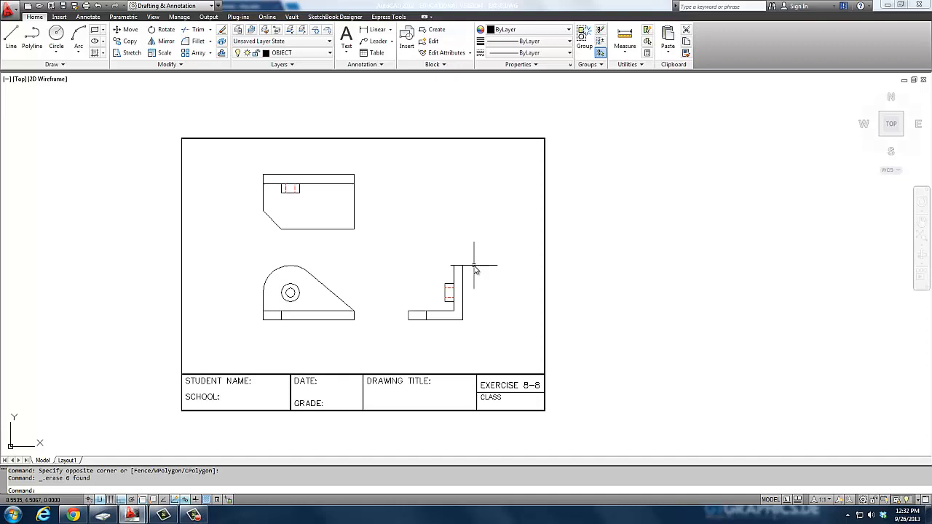
mouse_move(478, 265)
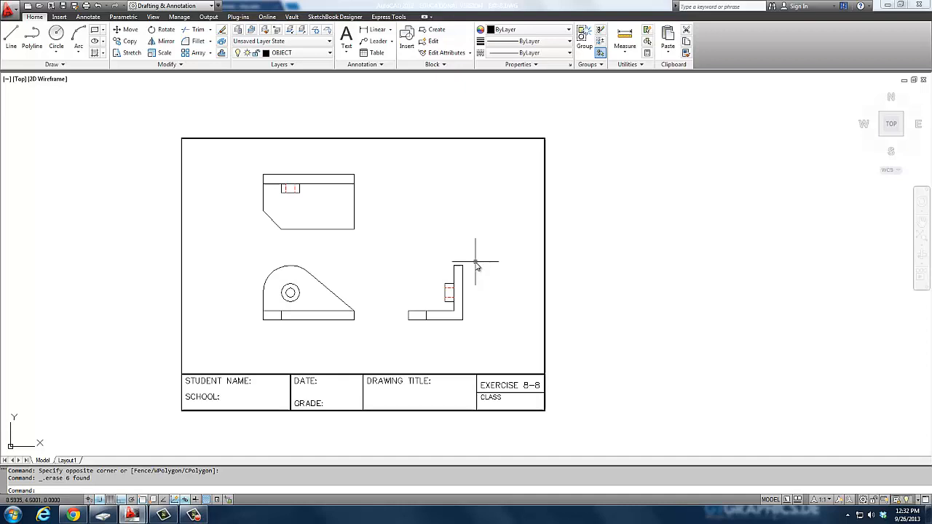
mouse_move(474, 264)
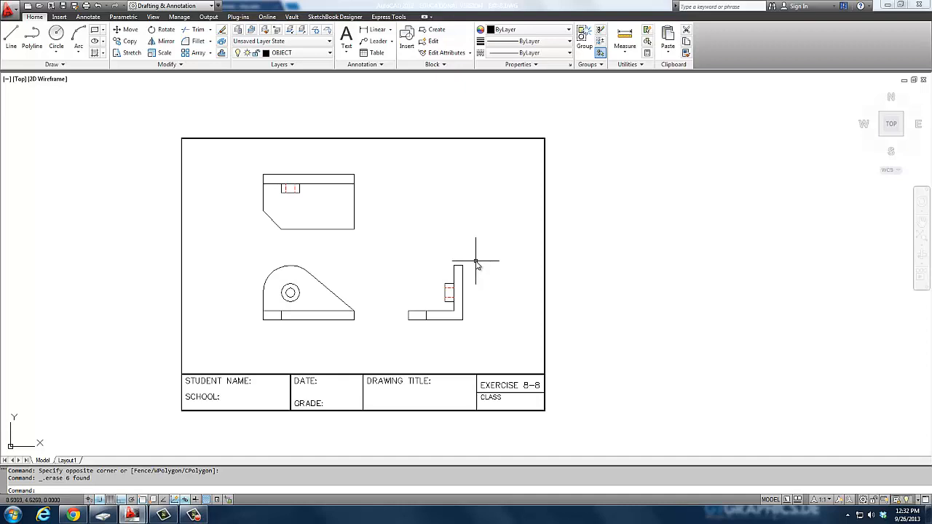
mouse_move(478, 260)
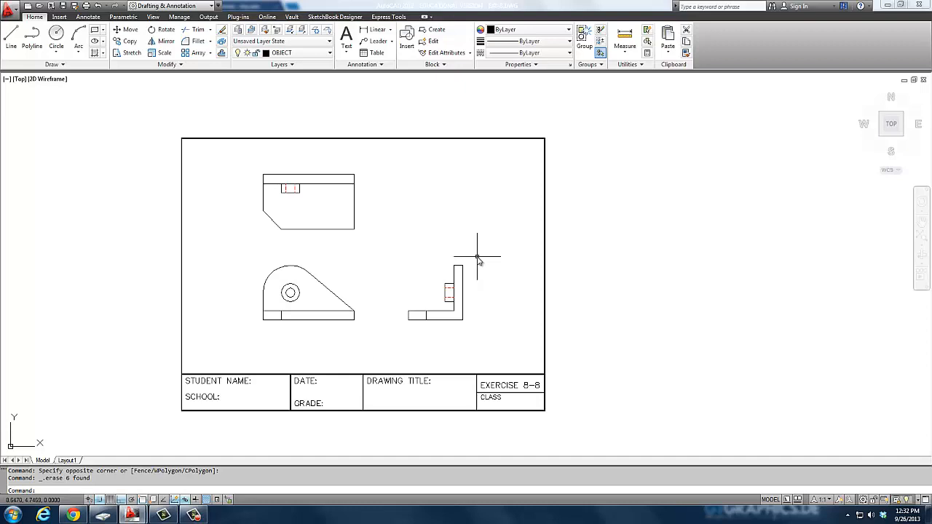
mouse_move(473, 264)
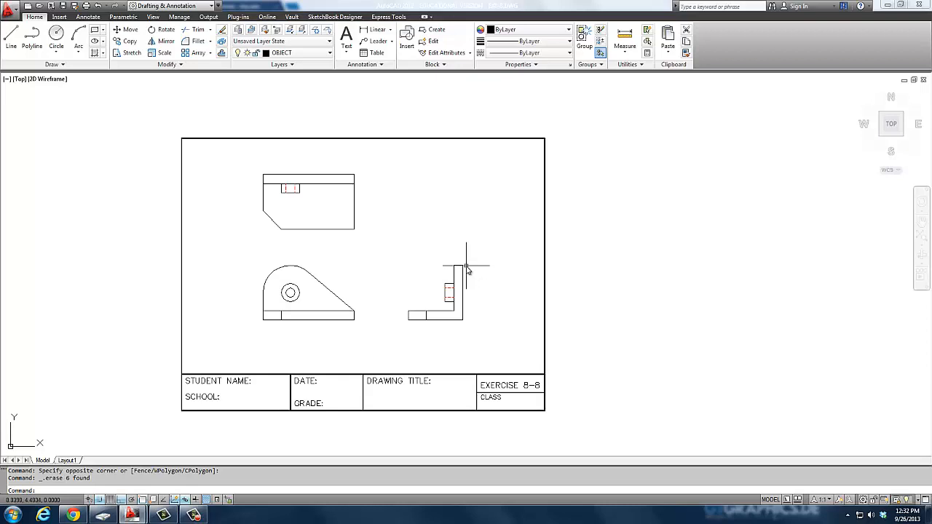
mouse_move(463, 274)
text(c)
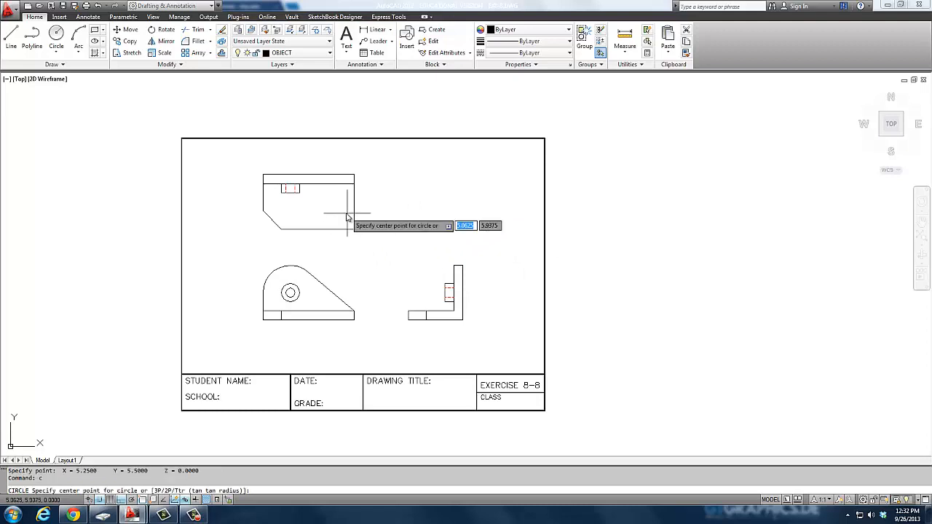
- Place a radius .25 hole circle 3 units in from the top view's right end
text(-3)
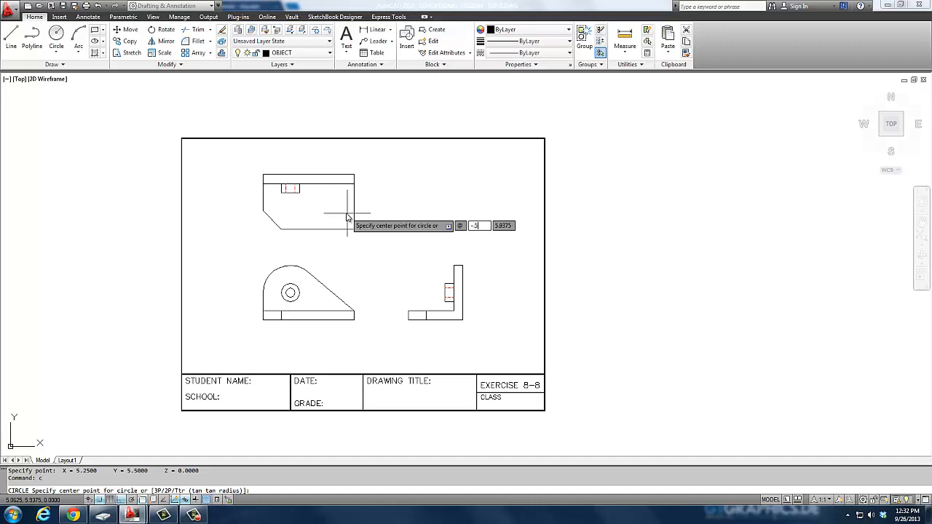
click(335, 211)
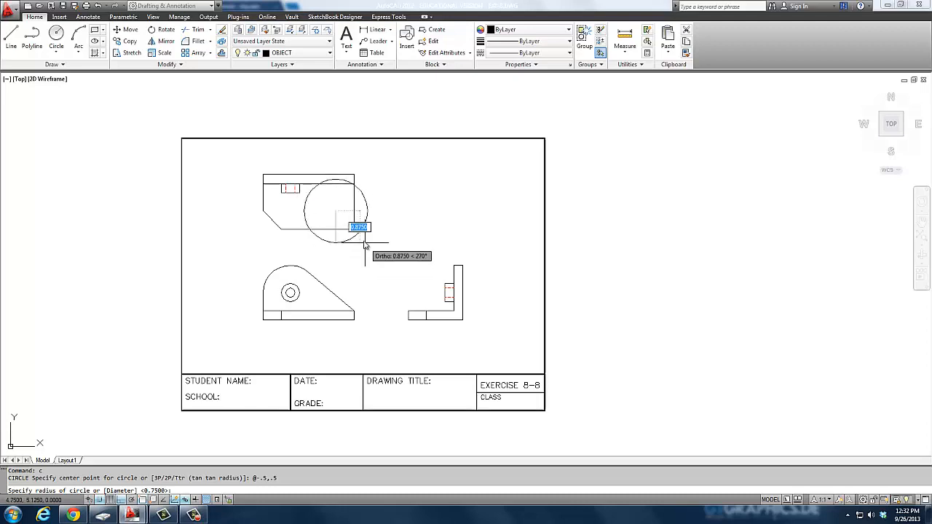
mouse_move(355, 240)
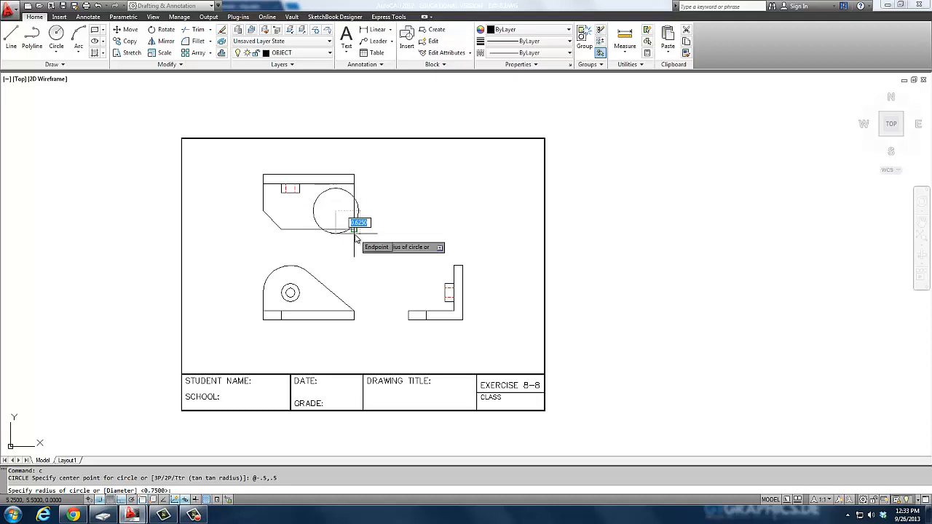
text(.25)
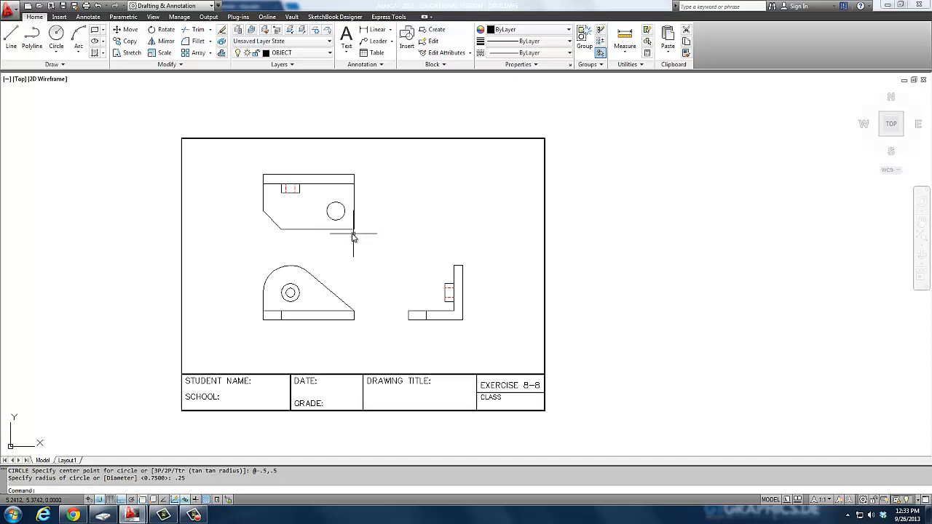
mouse_move(274, 219)
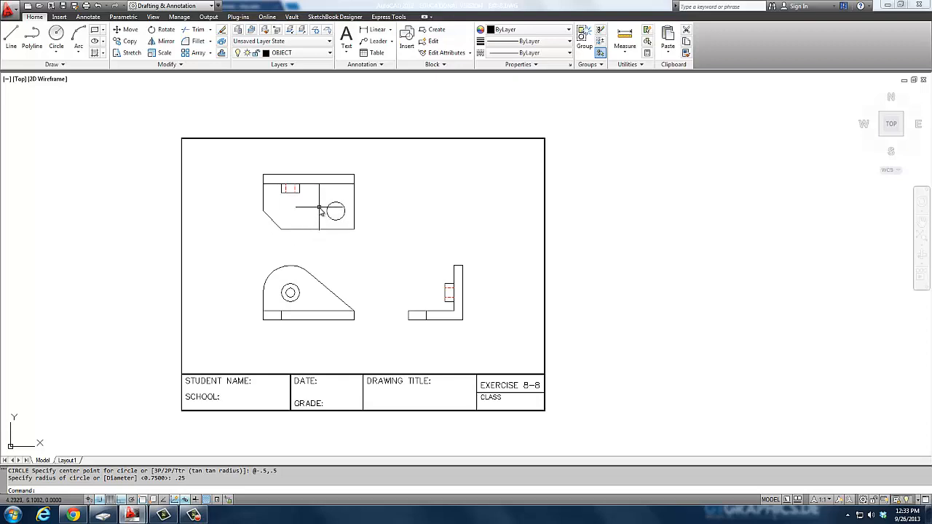
text(L)
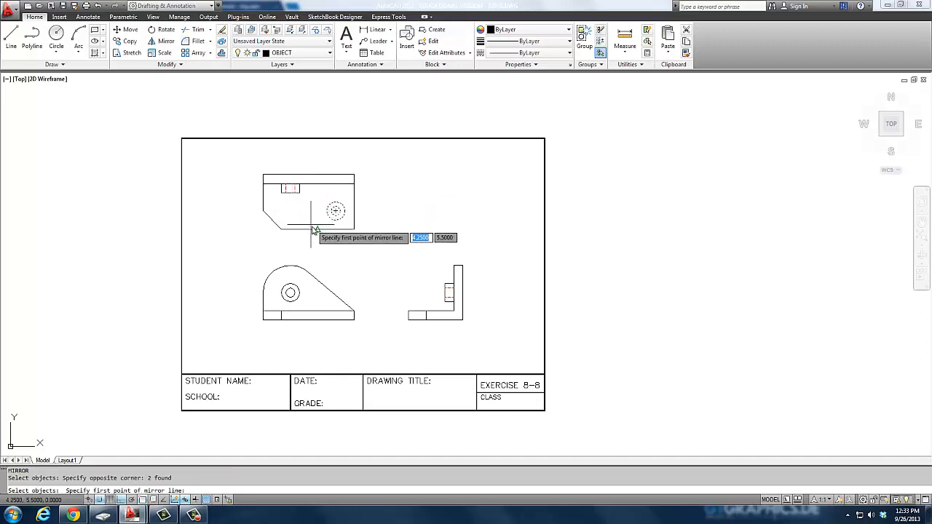
- Mirror the hole about a vertical line to give the top view a second hole
click(313, 232)
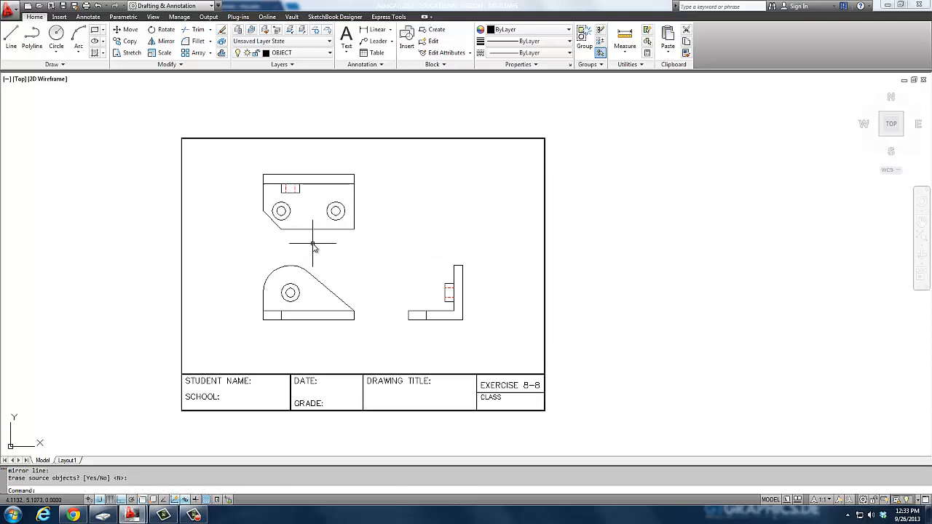
mouse_move(313, 242)
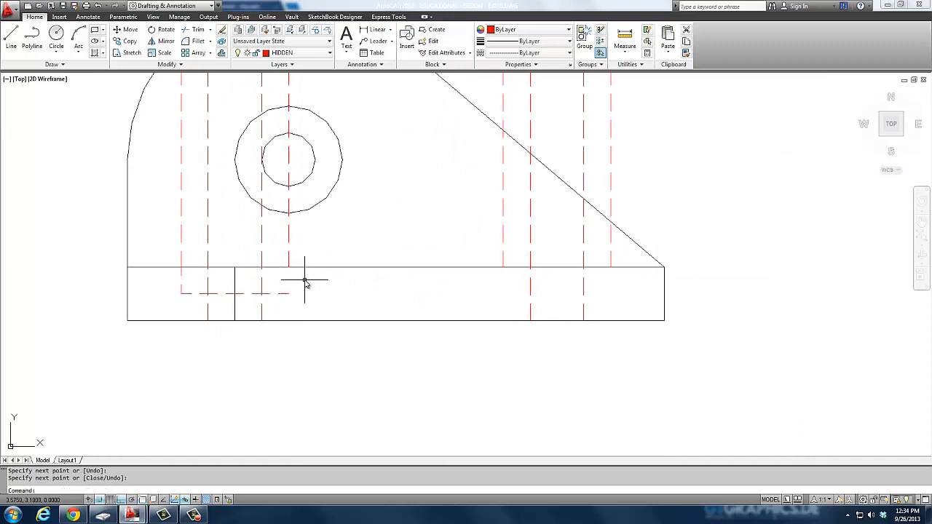
- Finish the hidden hole line in the front view's base and begin copying it (CP)
click(313, 295)
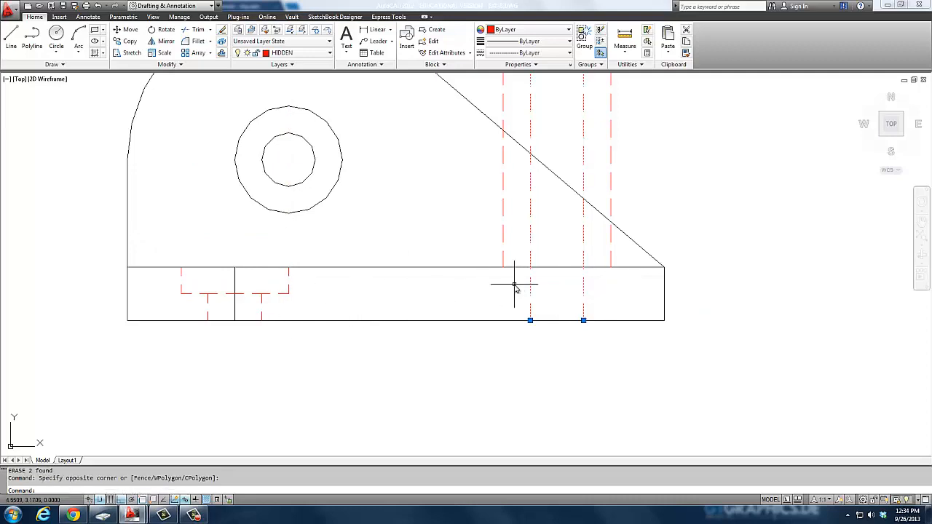
text(cp)
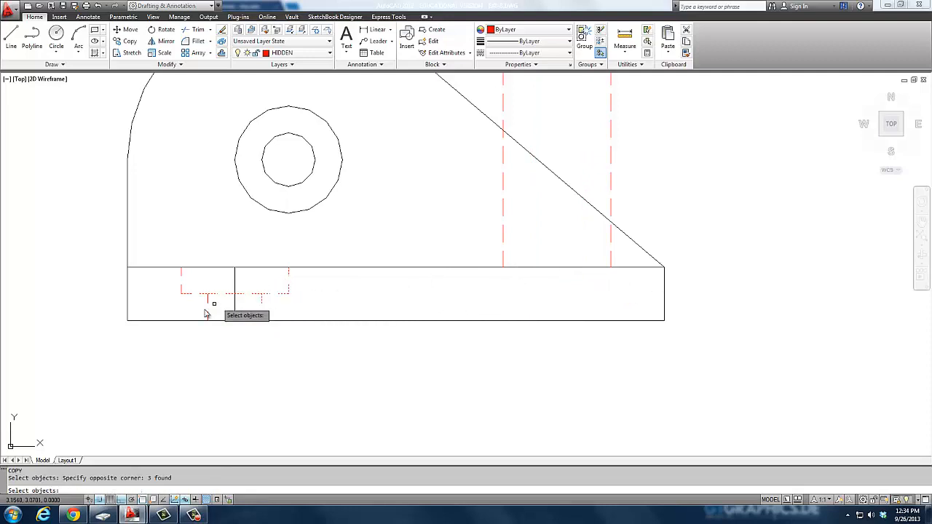
- Copy the hidden hole lines beneath the second hole in the front view's base
click(227, 296)
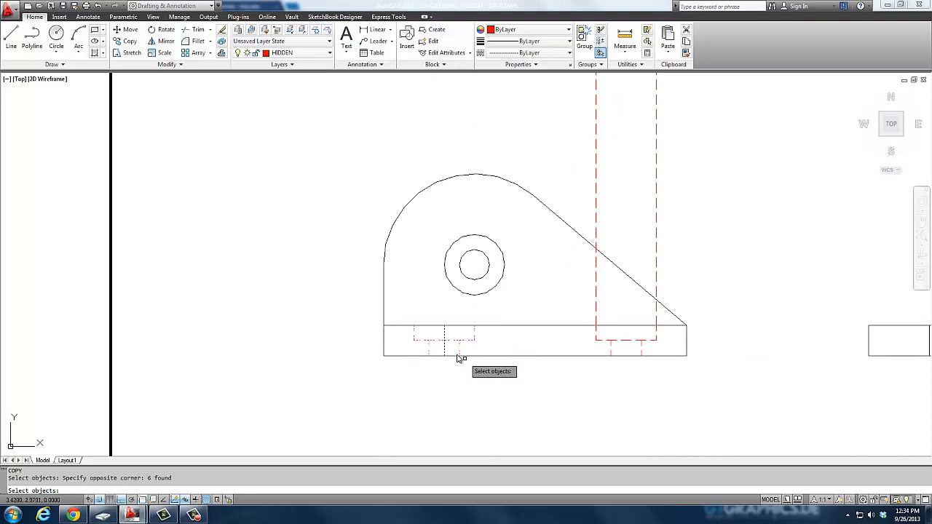
text(r)
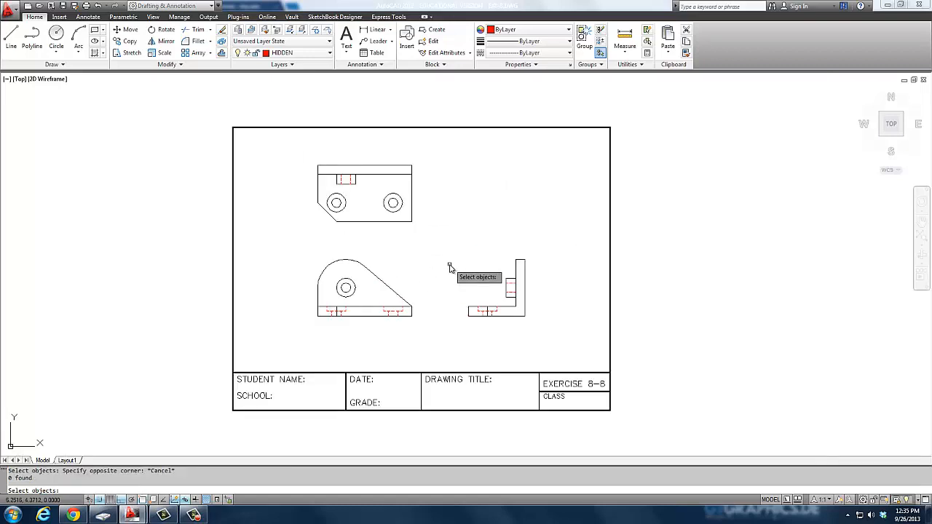
- Cancel the active command before adding hidden hole lines to the side view's base
key(Escape)
text(e)
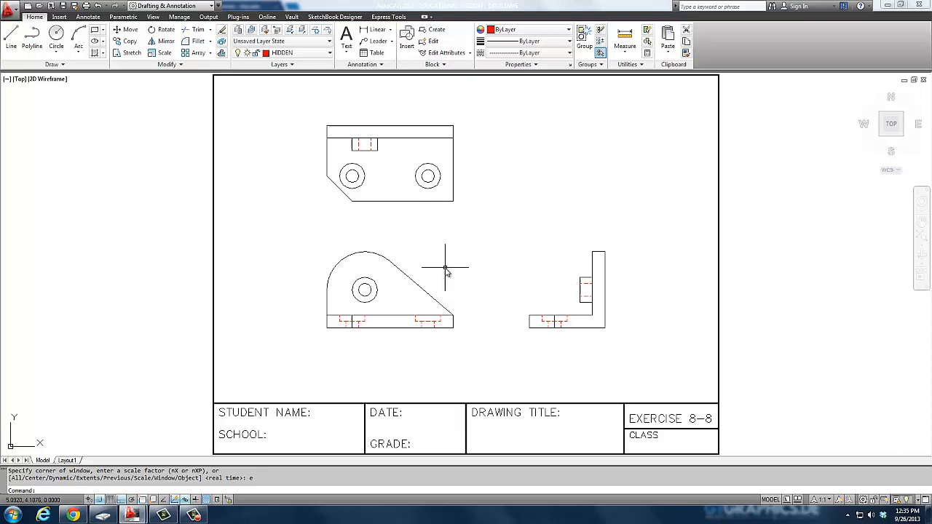
mouse_move(367, 136)
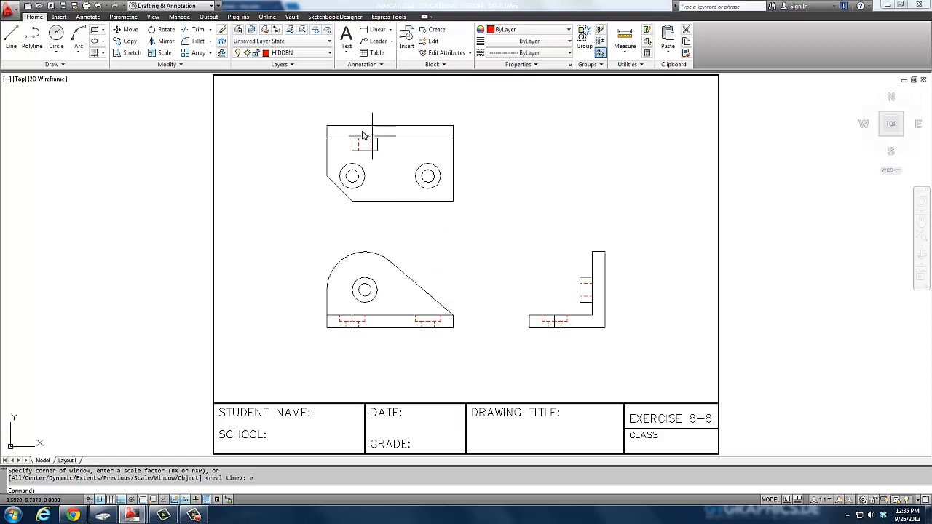
mouse_move(430, 124)
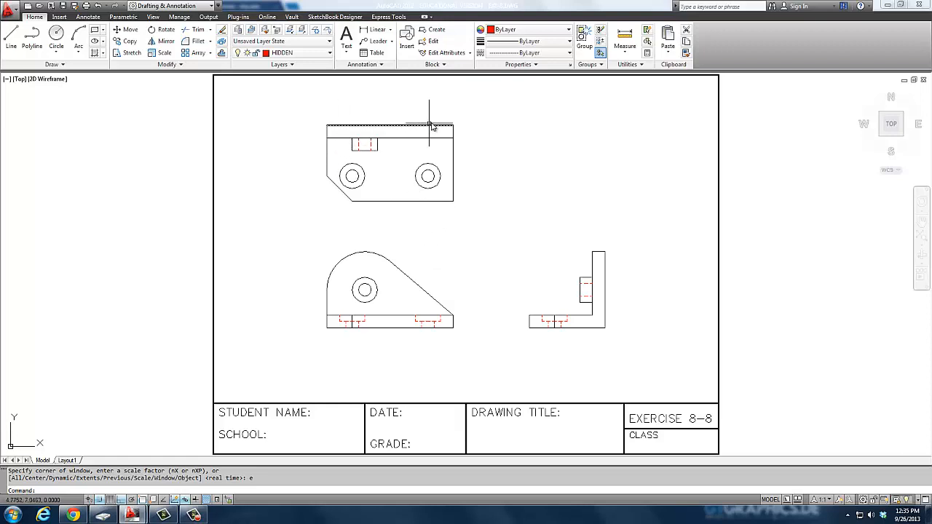
mouse_move(454, 175)
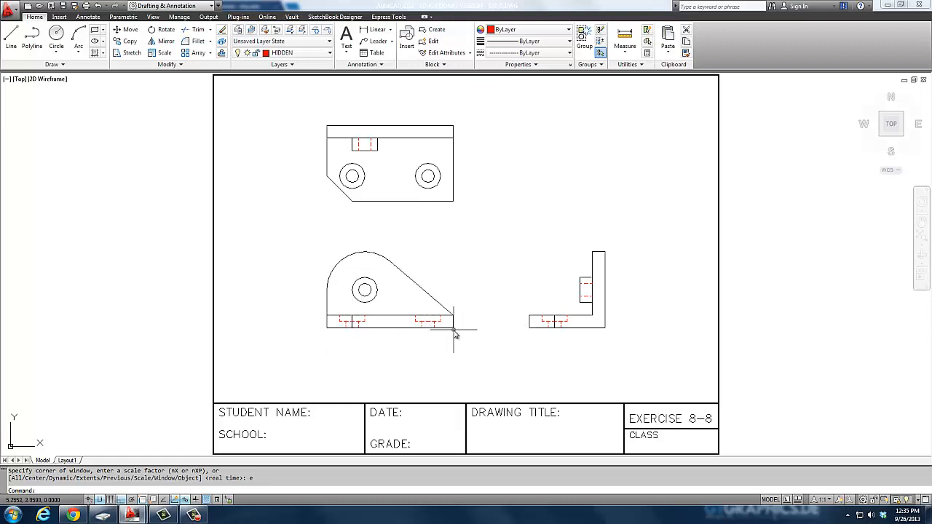
mouse_move(451, 324)
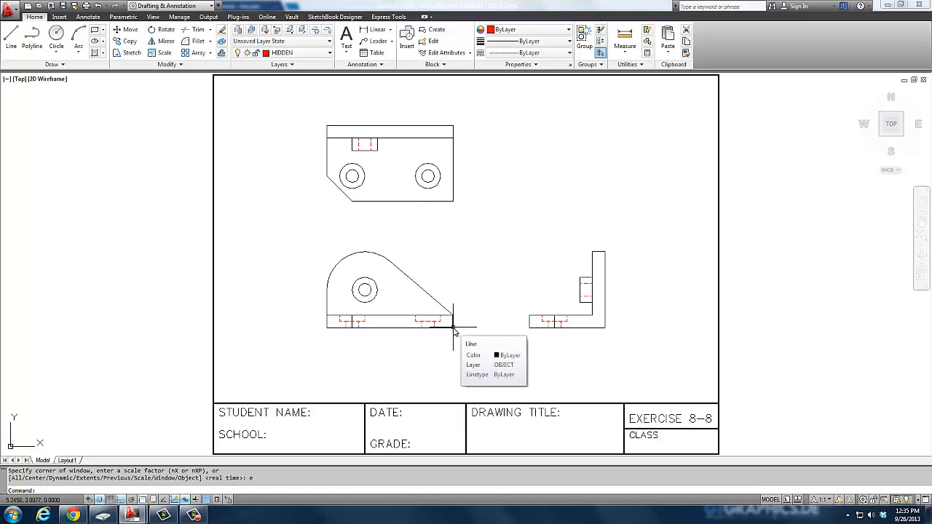
mouse_move(530, 332)
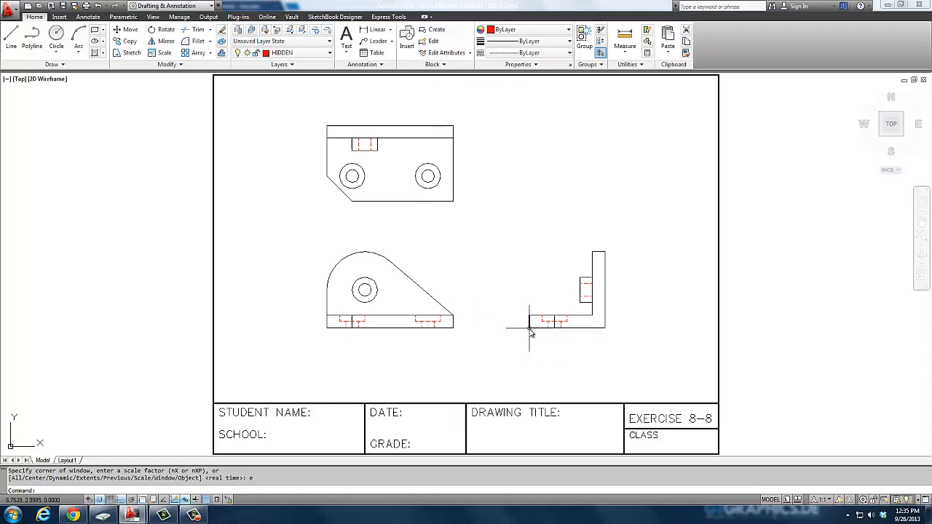
mouse_move(531, 317)
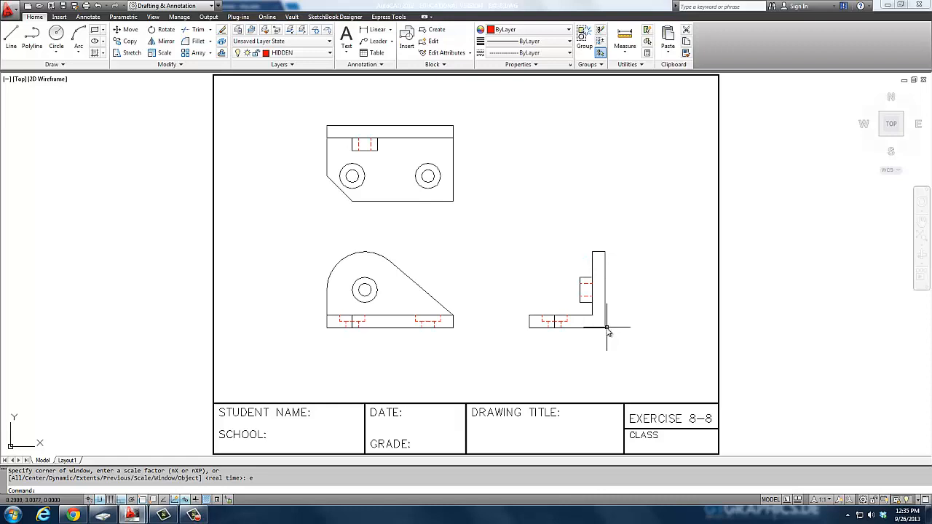
mouse_move(510, 326)
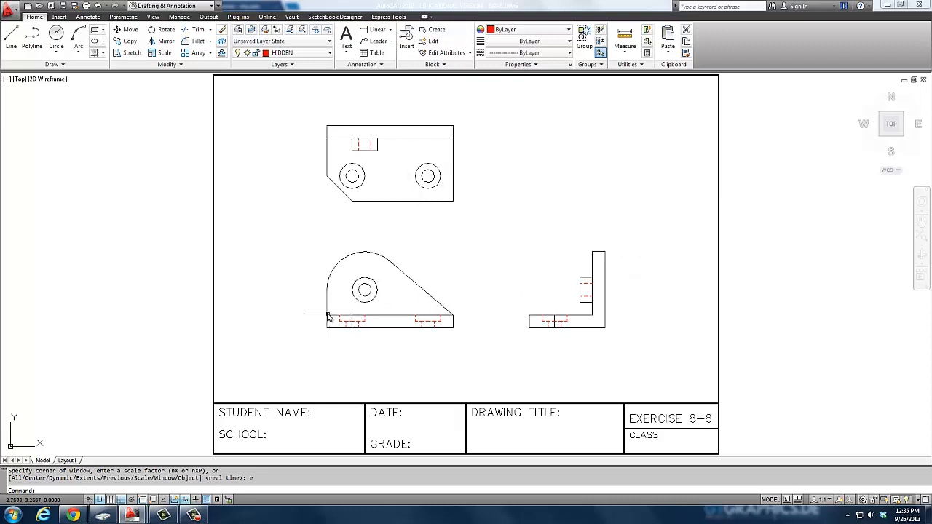
mouse_move(328, 321)
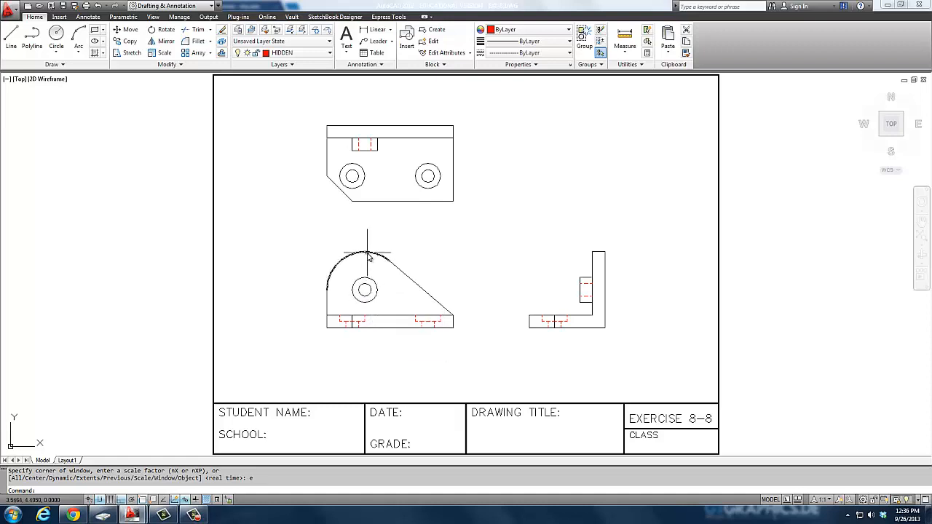
mouse_move(367, 256)
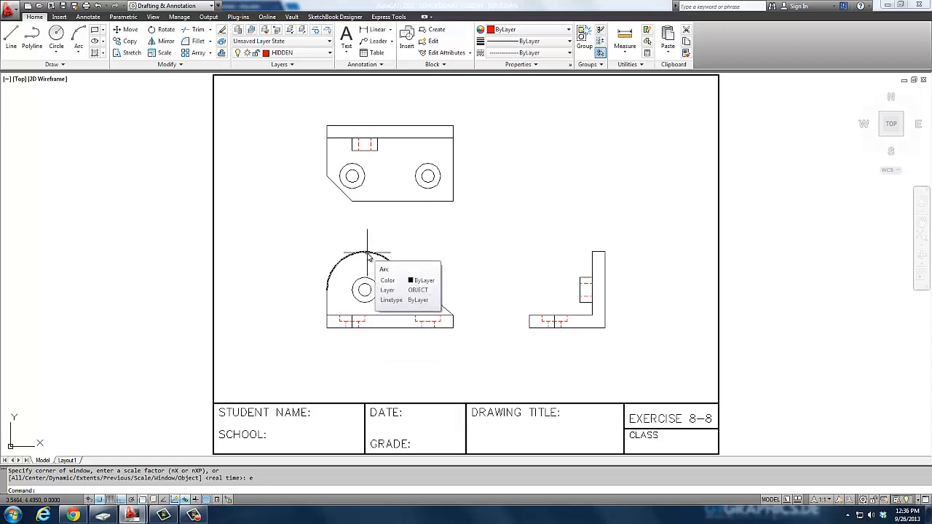